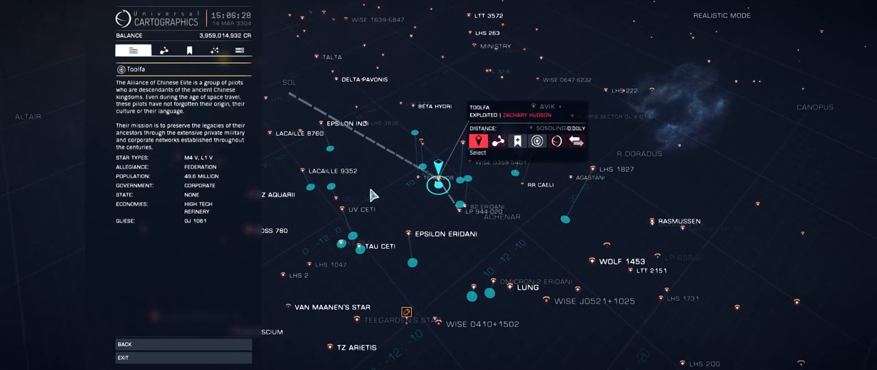
Switch the galaxy map from realistic to map view via the display options.
{"action": "left_click", "coordinate": [208, 50]}
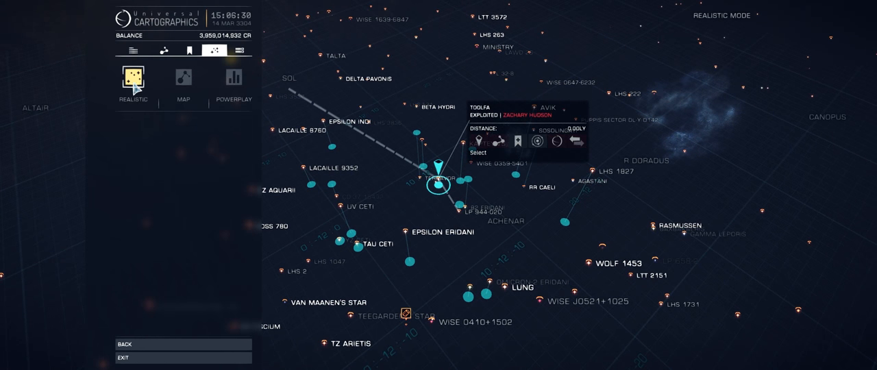
{"action": "mouse_move", "coordinate": [412, 238]}
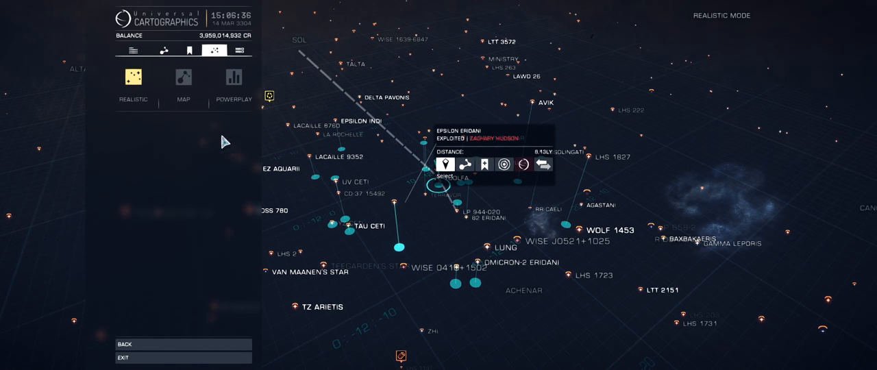
{"action": "left_click", "coordinate": [183, 77]}
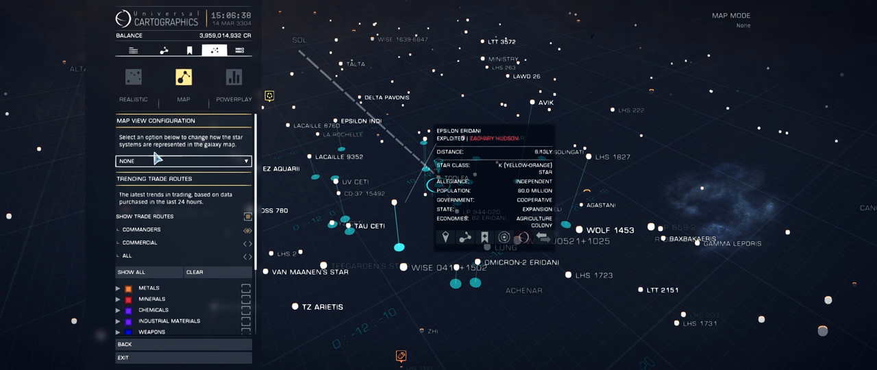
{"action": "mouse_move", "coordinate": [159, 168]}
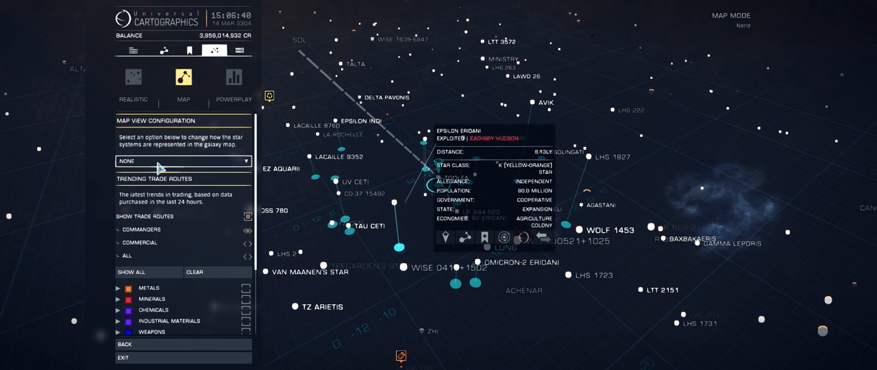
{"action": "mouse_move", "coordinate": [200, 213]}
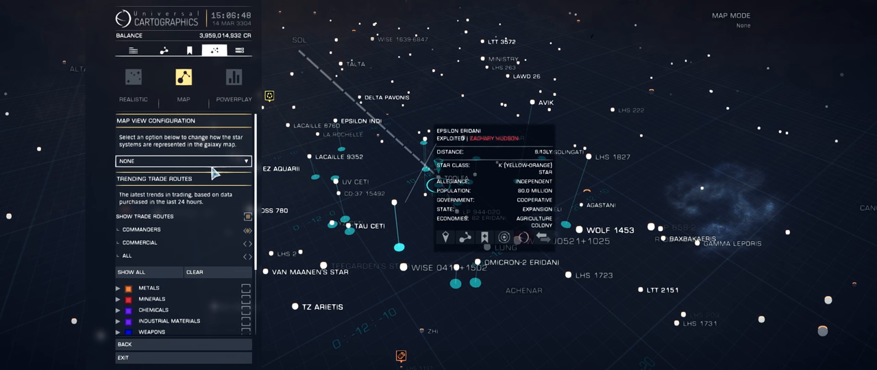
Colour the map by commodity prices for explosives and select Sol to read its price.
{"action": "left_click", "coordinate": [182, 160]}
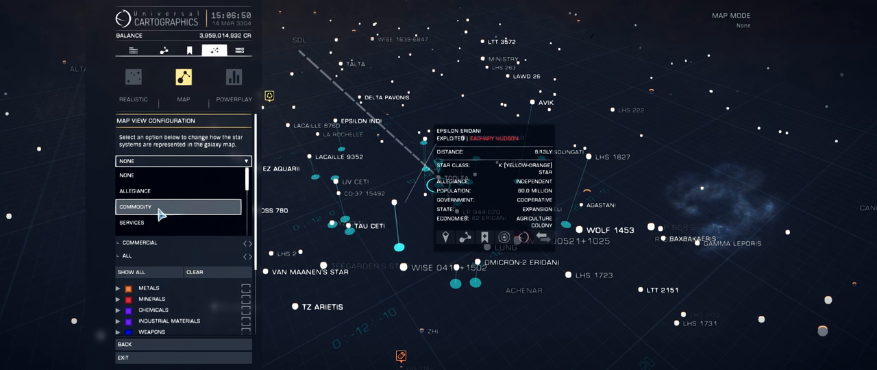
{"action": "left_click", "coordinate": [134, 207]}
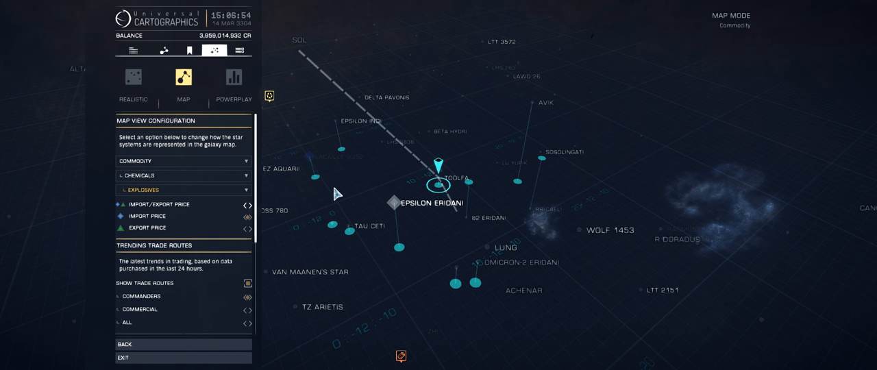
{"action": "mouse_move", "coordinate": [249, 236]}
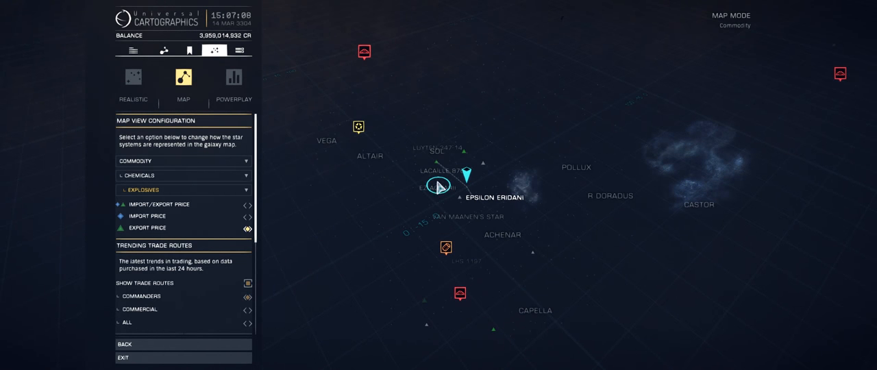
{"action": "left_click", "coordinate": [439, 187]}
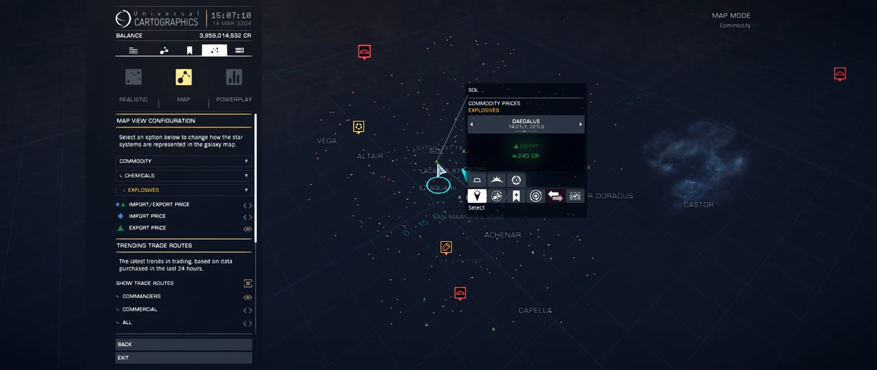
{"action": "mouse_move", "coordinate": [435, 177]}
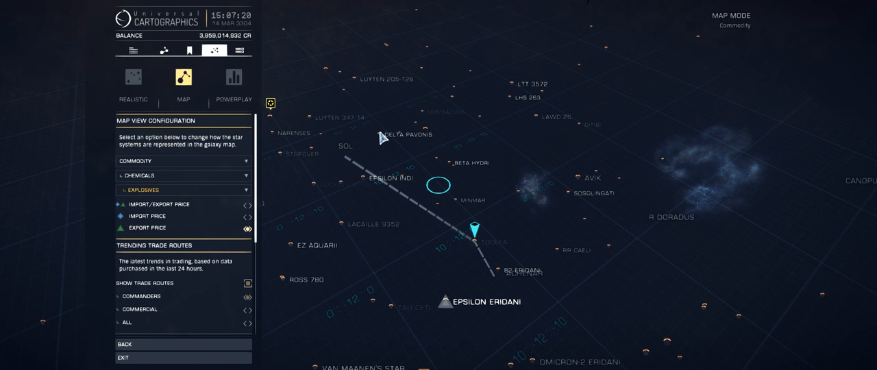
Select Toolfa and cycle through its stations' explosives prices.
{"action": "left_click", "coordinate": [383, 134]}
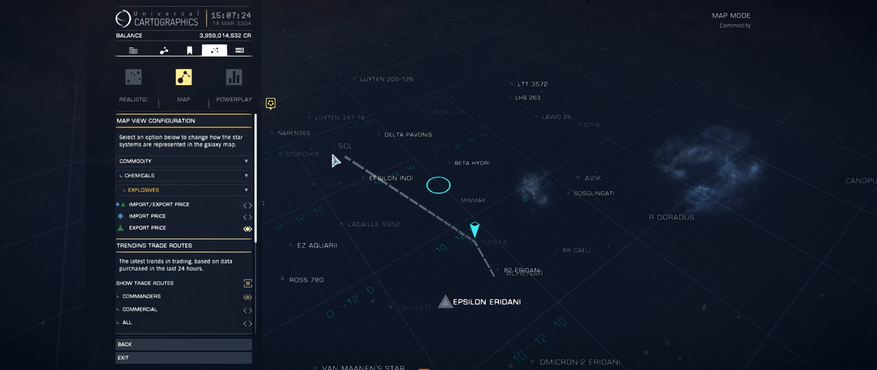
{"action": "mouse_move", "coordinate": [288, 181]}
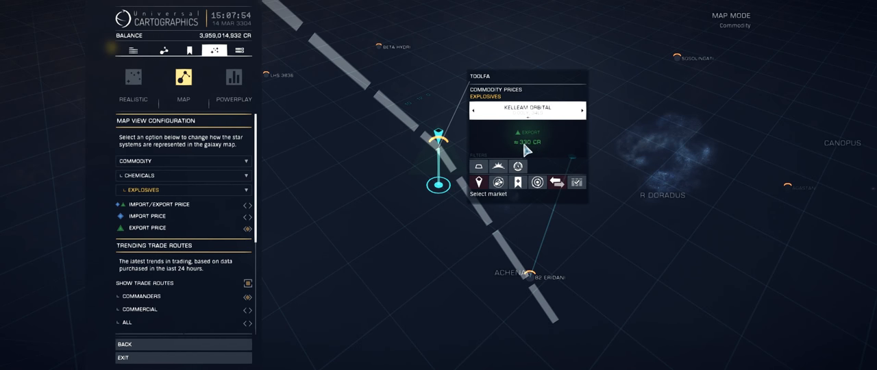
{"action": "mouse_move", "coordinate": [524, 131]}
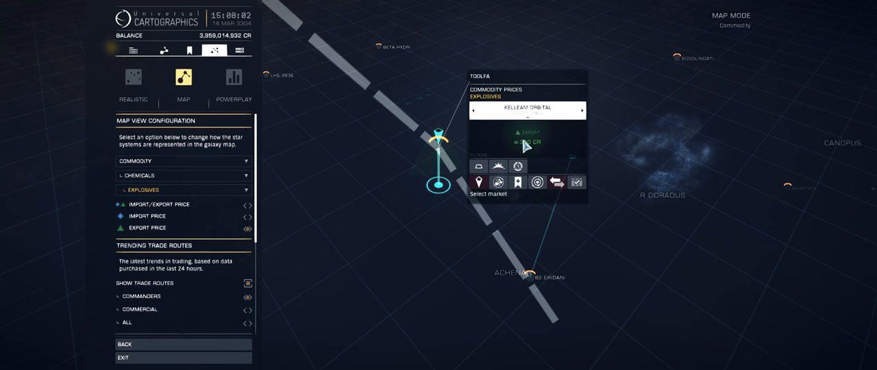
{"action": "left_click", "coordinate": [582, 110]}
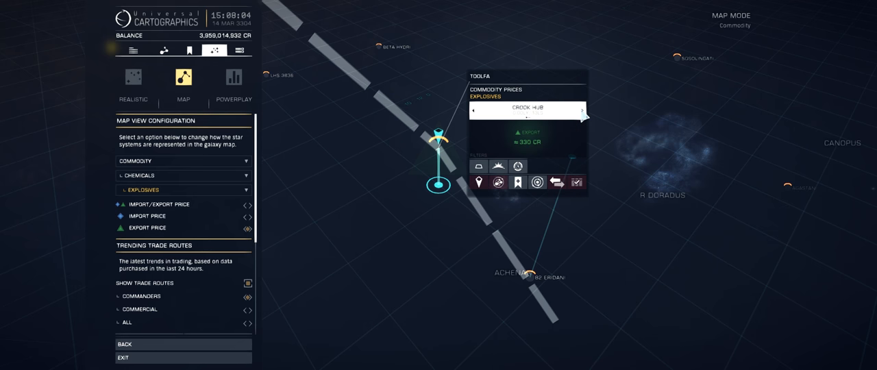
{"action": "left_click", "coordinate": [581, 110]}
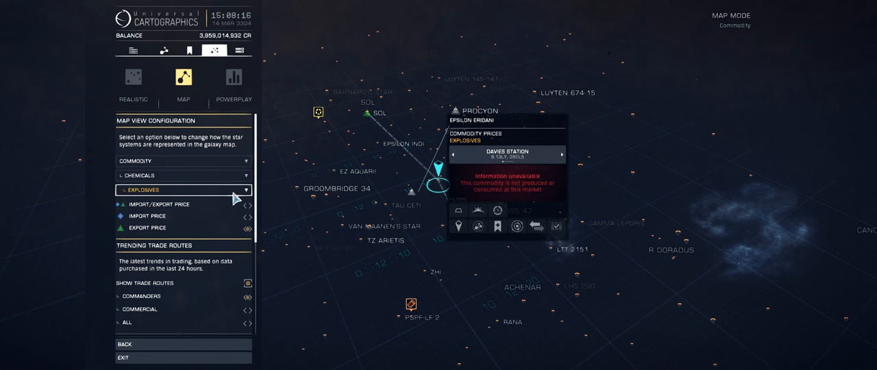
Change the mapped commodity to Metals > Palladium.
{"action": "left_click", "coordinate": [184, 175]}
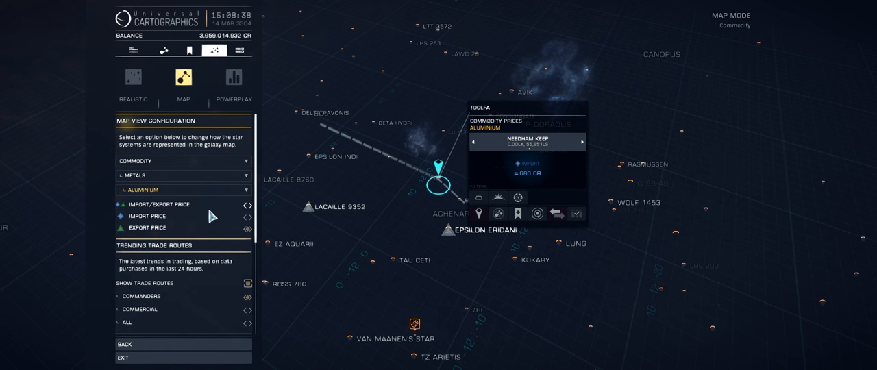
{"action": "left_click", "coordinate": [184, 189]}
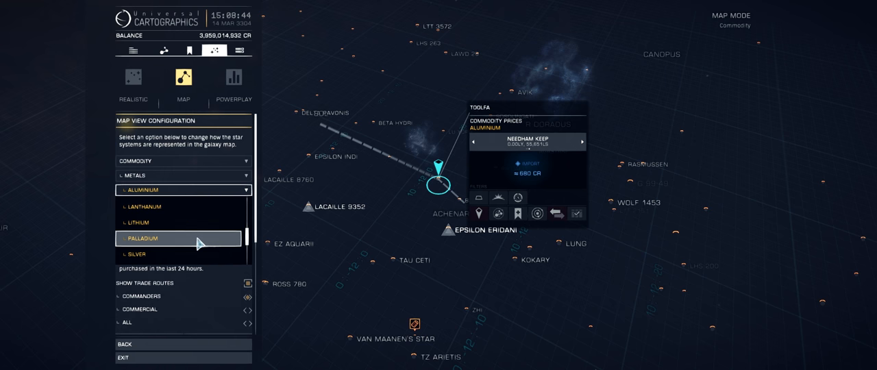
{"action": "left_click", "coordinate": [143, 238]}
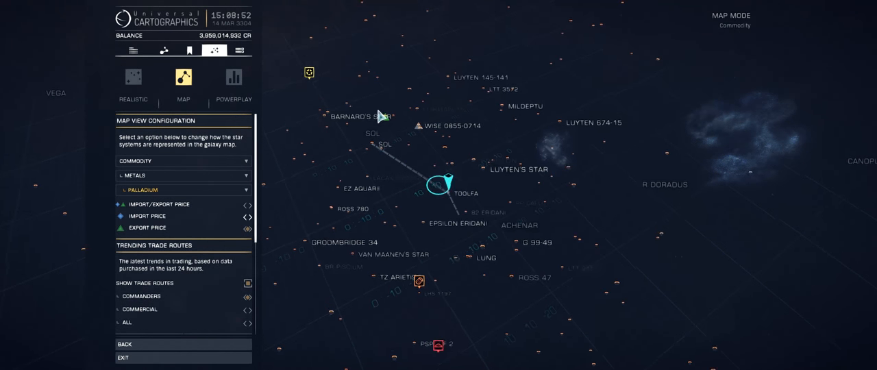
Check Alpha Centauri's palladium price and toggle the import/export price display.
{"action": "left_click", "coordinate": [432, 185]}
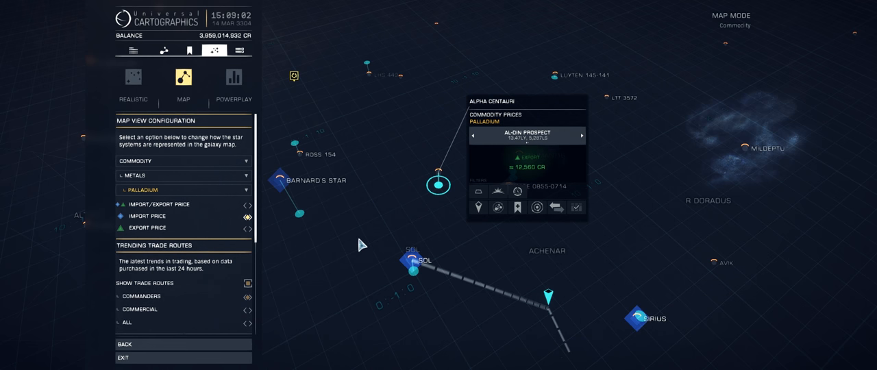
{"action": "mouse_move", "coordinate": [323, 239]}
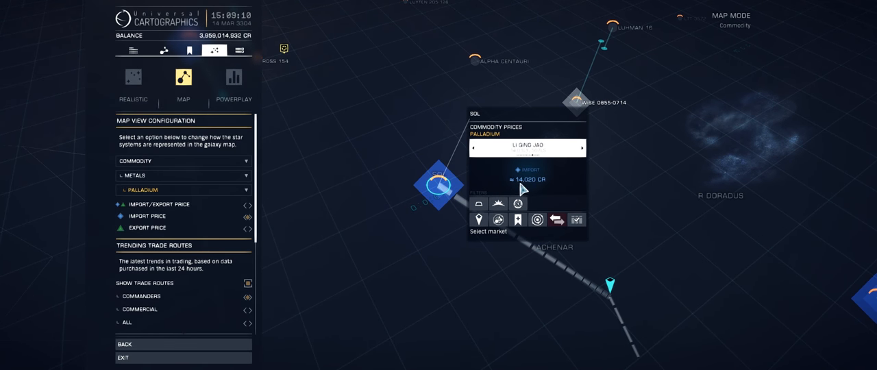
{"action": "mouse_move", "coordinate": [384, 156]}
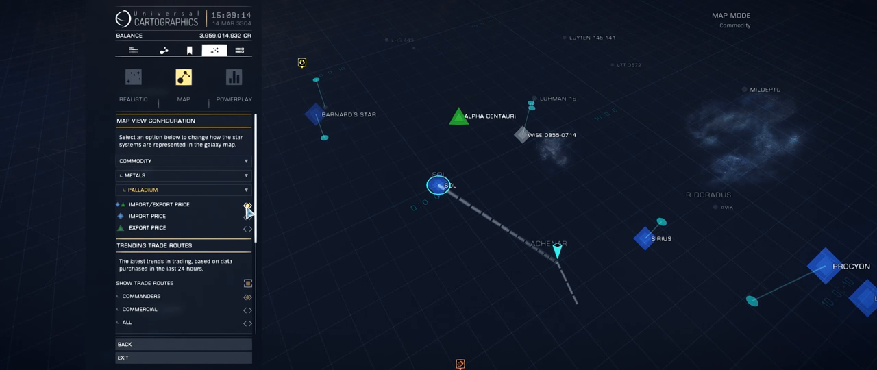
{"action": "left_click", "coordinate": [452, 115]}
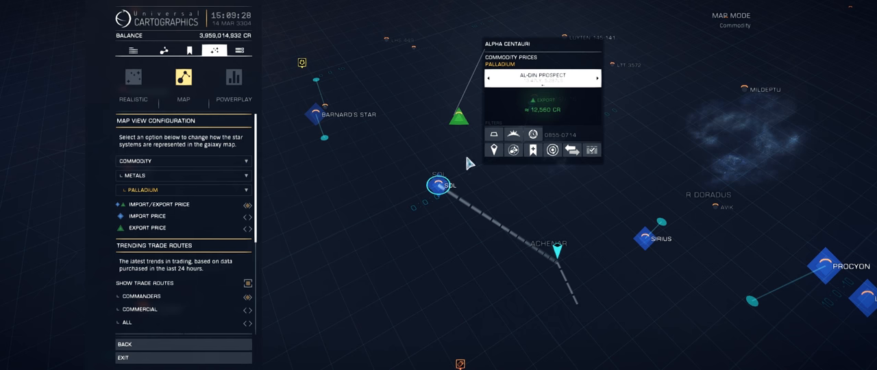
{"action": "mouse_move", "coordinate": [458, 127]}
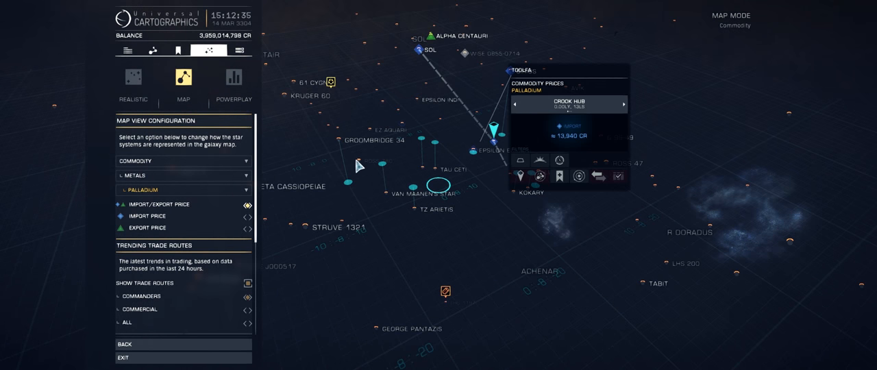
Change the map view configuration from Commodity to Trade Data.
{"action": "left_click", "coordinate": [184, 160]}
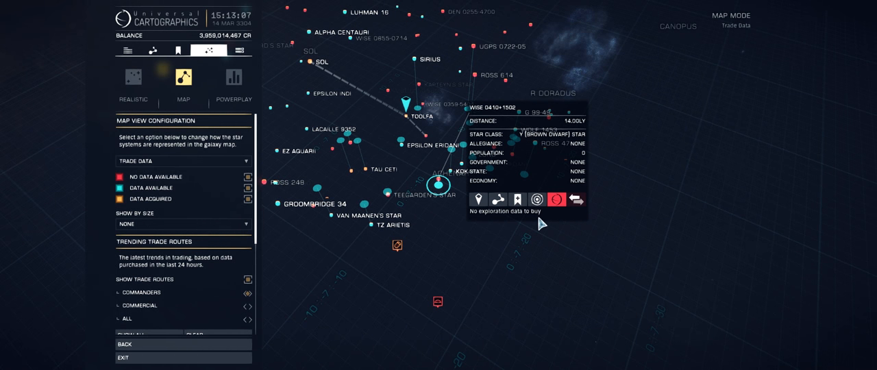
Toggle the legend to distinguish acquired from available trade data systems.
{"action": "left_click", "coordinate": [555, 198]}
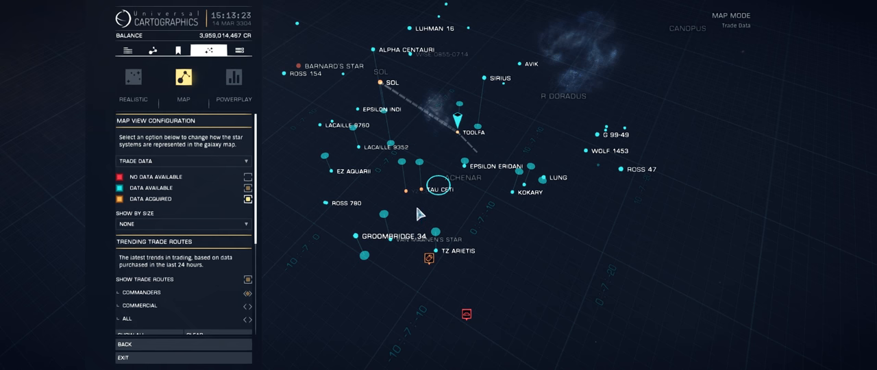
{"action": "left_click", "coordinate": [426, 195]}
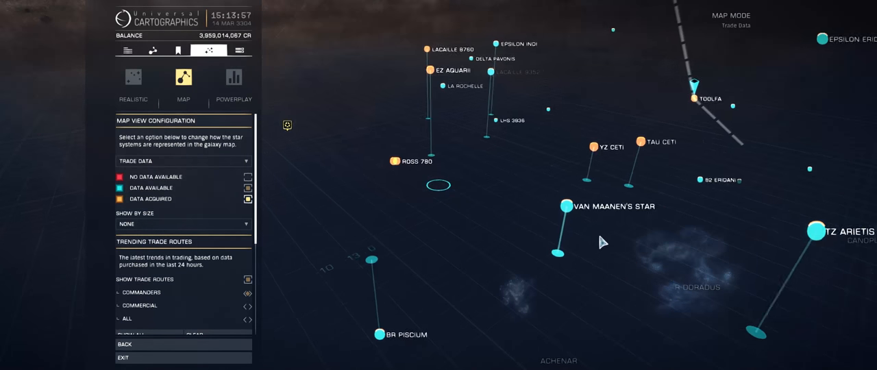
Buy trending trade data for Lacaille 9352 and scroll to the metals commodities.
{"action": "left_click", "coordinate": [565, 205]}
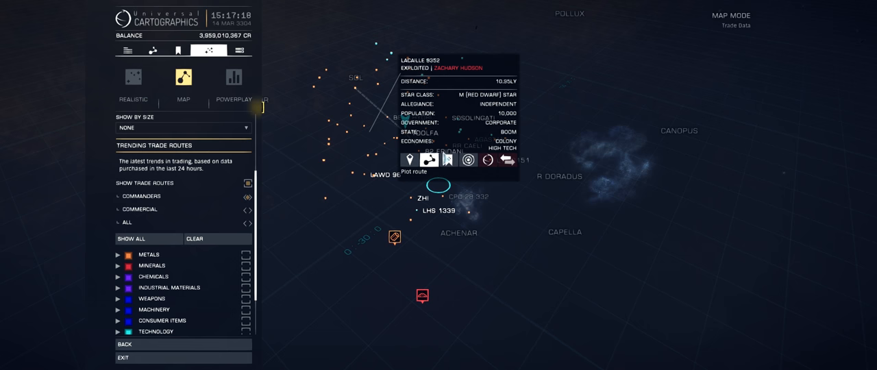
{"action": "left_click", "coordinate": [508, 159]}
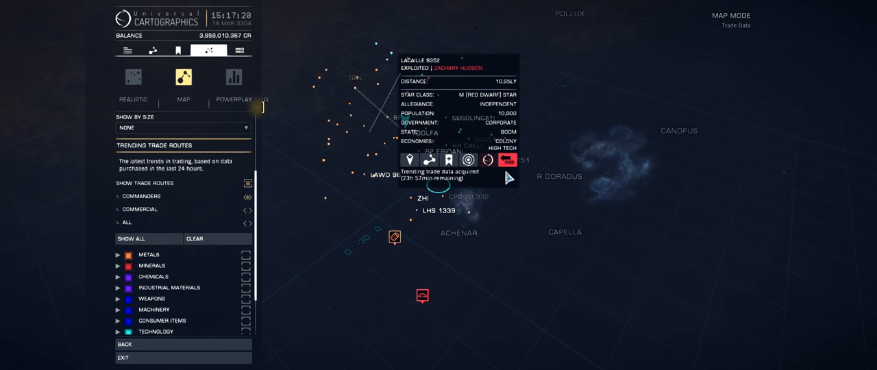
{"action": "mouse_move", "coordinate": [345, 195]}
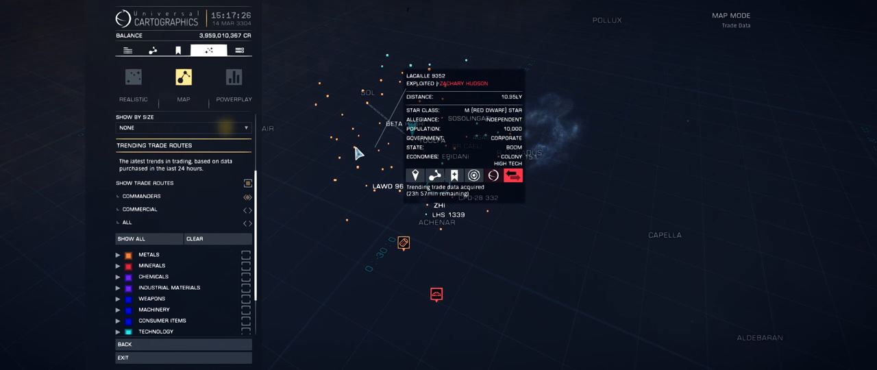
{"action": "mouse_move", "coordinate": [355, 154]}
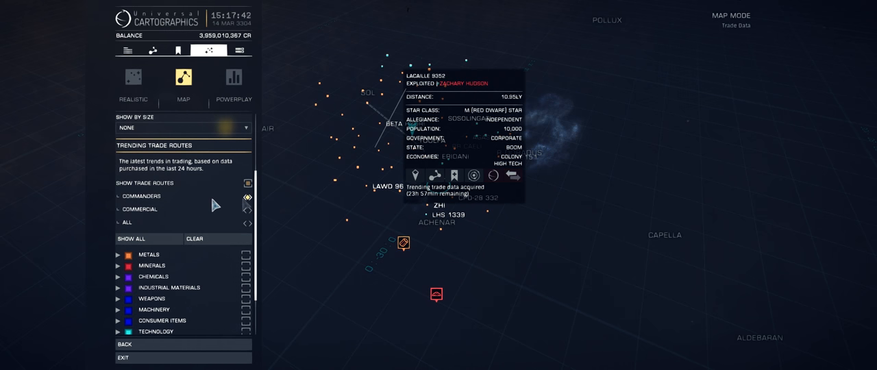
{"action": "scroll", "scroll_direction": "down", "scroll_amount": 3}
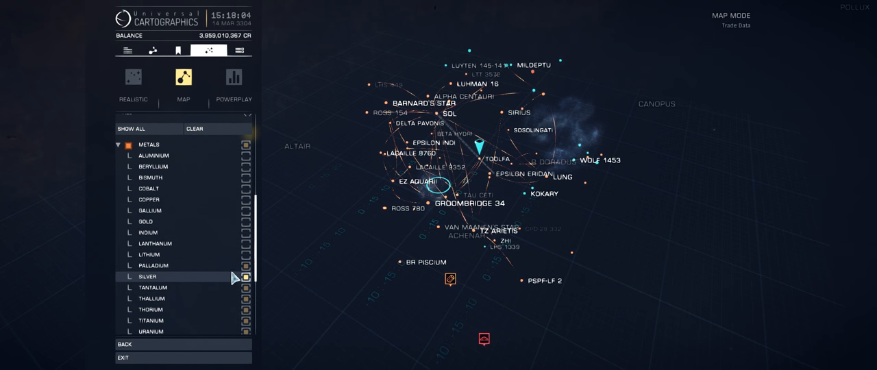
Show palladium and gold trade routes, then exit to station services.
{"action": "scroll", "scroll_direction": "down", "scroll_amount": 3}
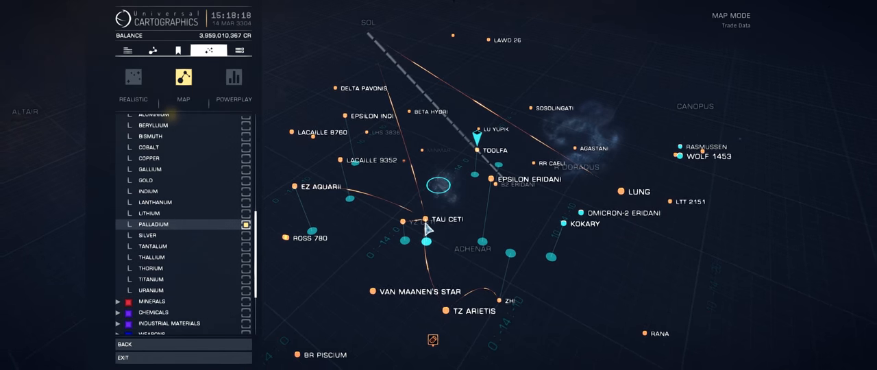
{"action": "left_click", "coordinate": [428, 219]}
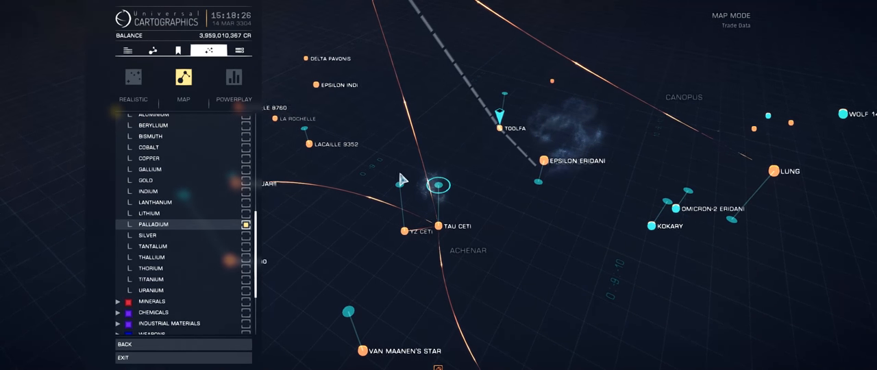
{"action": "left_click", "coordinate": [436, 185]}
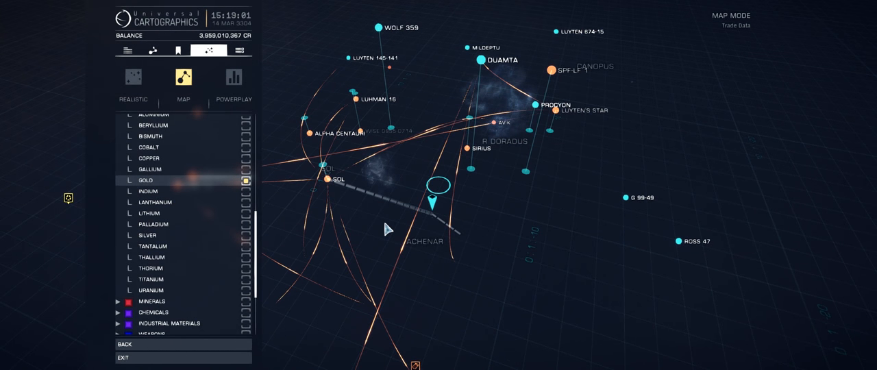
{"action": "left_click", "coordinate": [146, 191]}
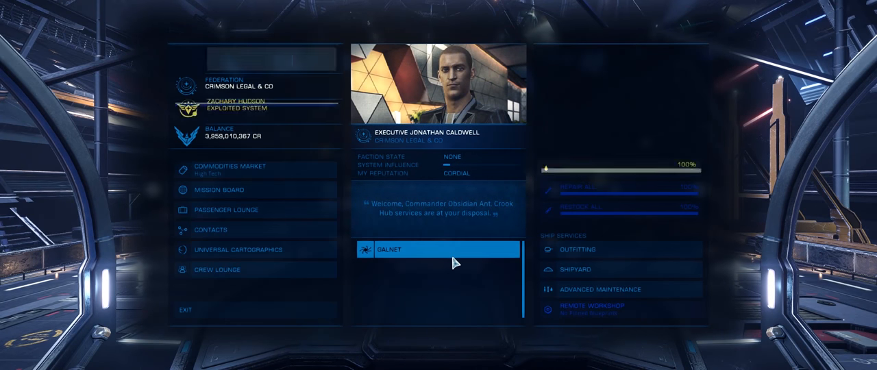
Enter the Commodities Market and bring up the trade data display choice.
{"action": "left_click", "coordinate": [231, 170]}
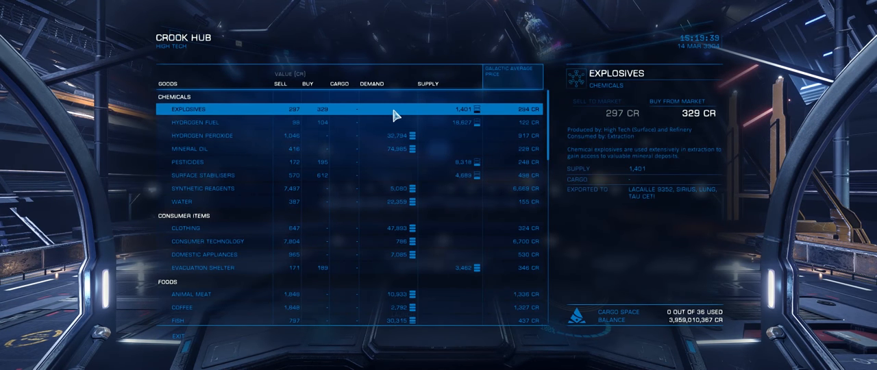
{"action": "mouse_move", "coordinate": [414, 121]}
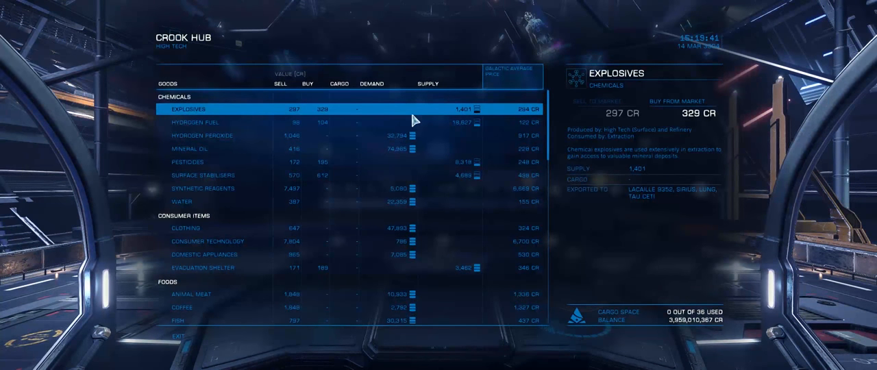
{"action": "left_click", "coordinate": [513, 71]}
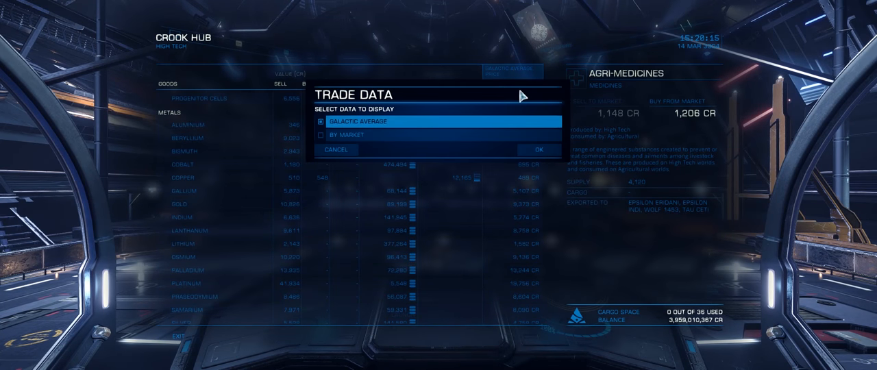
Compare Crook Hub prices by market against Daedalus station in Sol instead of galactic averages.
{"action": "left_click", "coordinate": [343, 134]}
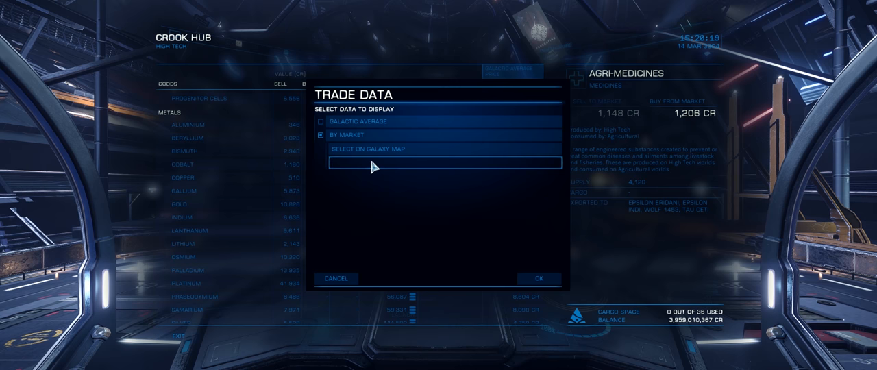
{"action": "type", "text": "S"}
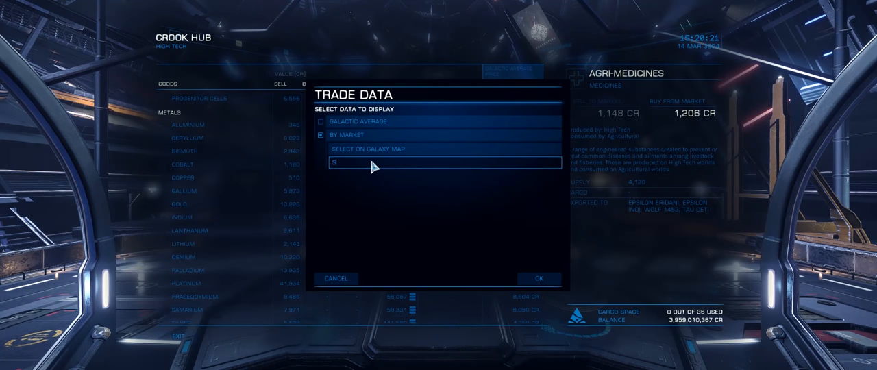
{"action": "type", "text": "OL"}
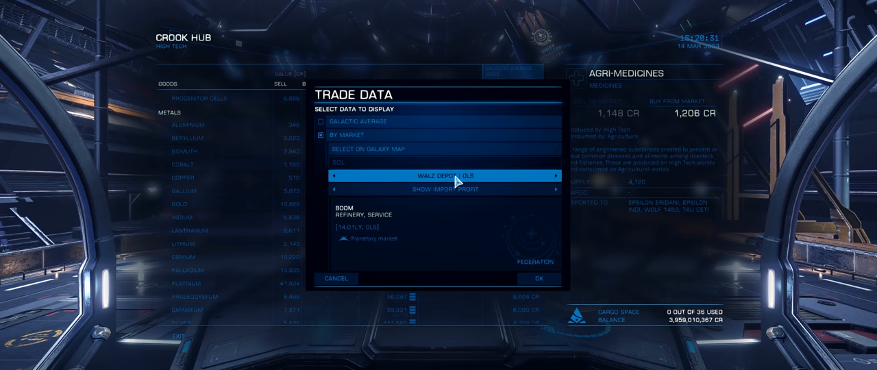
{"action": "mouse_move", "coordinate": [555, 181]}
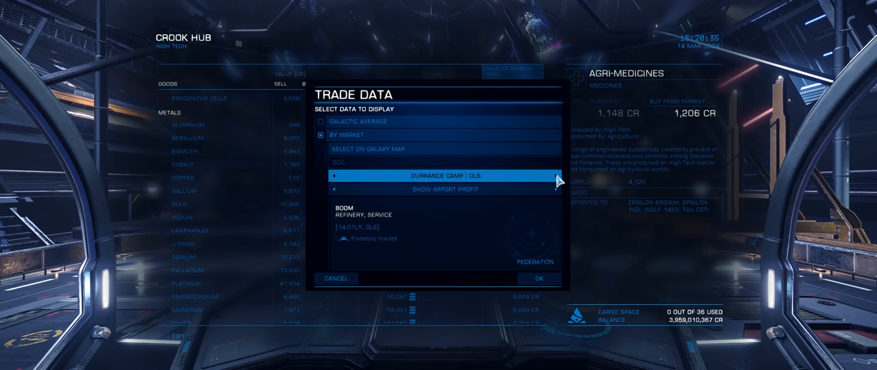
{"action": "left_click", "coordinate": [553, 175]}
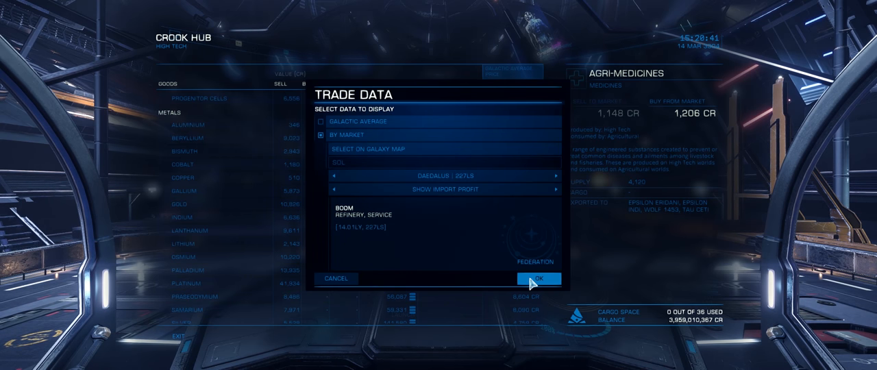
{"action": "left_click", "coordinate": [540, 279]}
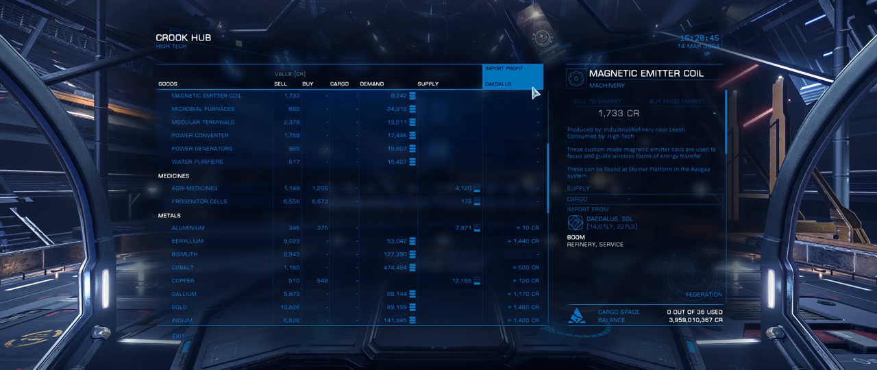
Review the Trade Data display options and keep the Daedalus comparison.
{"action": "left_click", "coordinate": [512, 71]}
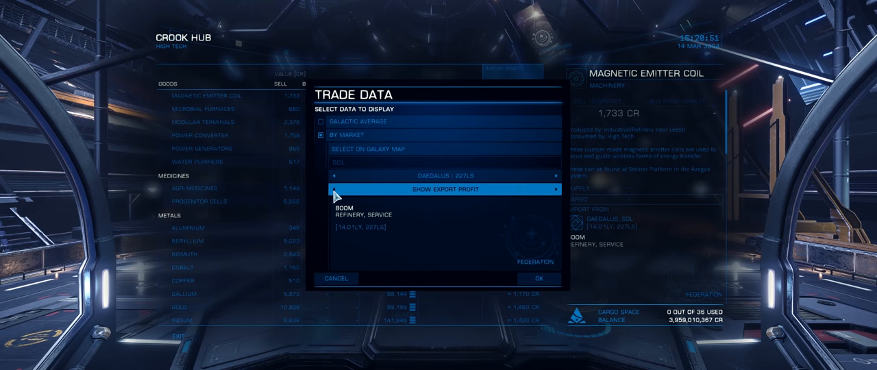
{"action": "left_click", "coordinate": [539, 279]}
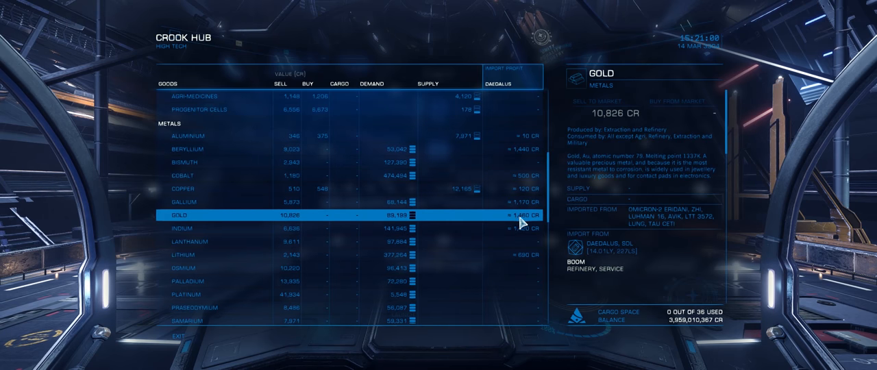
{"action": "mouse_move", "coordinate": [524, 225]}
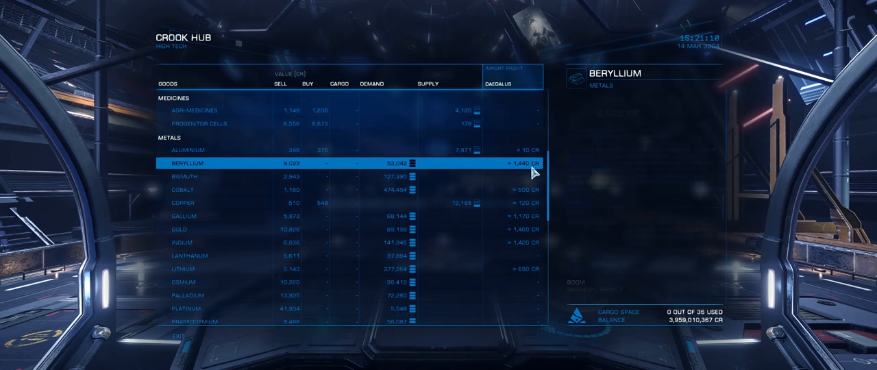
Check Daedalus profit for beryllium, bauxite, medical diagnostic equipment and superconductors.
{"action": "left_click", "coordinate": [186, 164]}
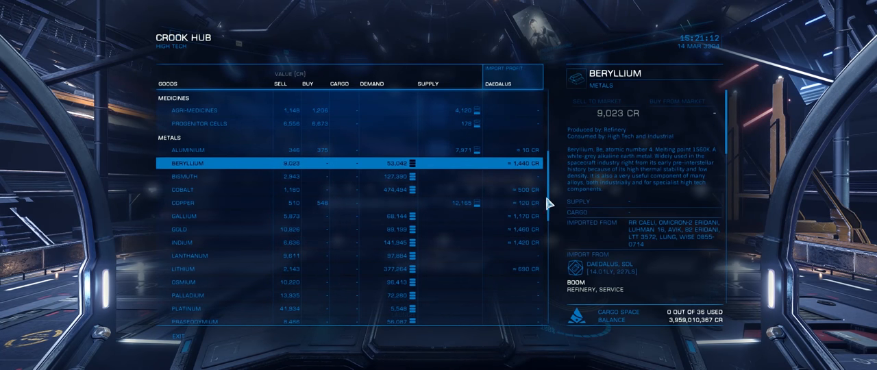
{"action": "scroll", "scroll_direction": "down", "scroll_amount": 3}
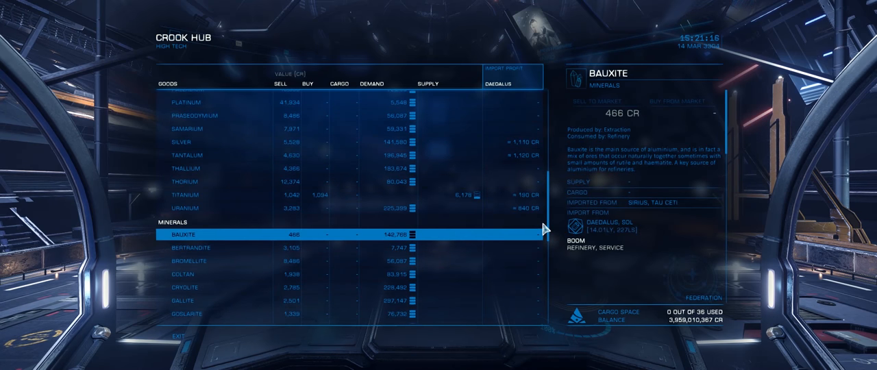
{"action": "left_click", "coordinate": [206, 143]}
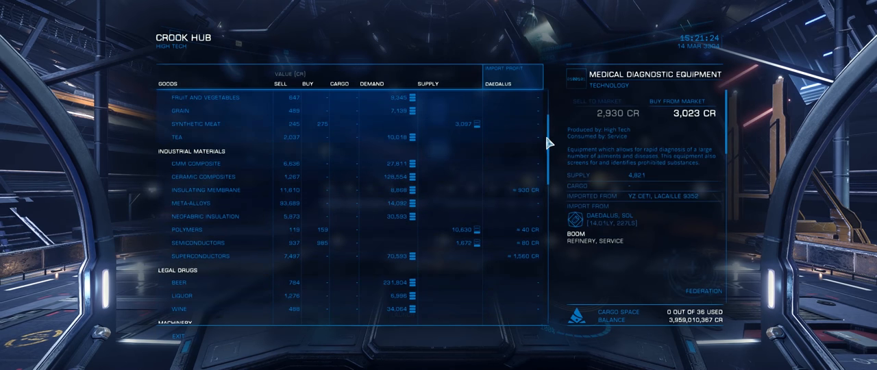
{"action": "left_click", "coordinate": [198, 254]}
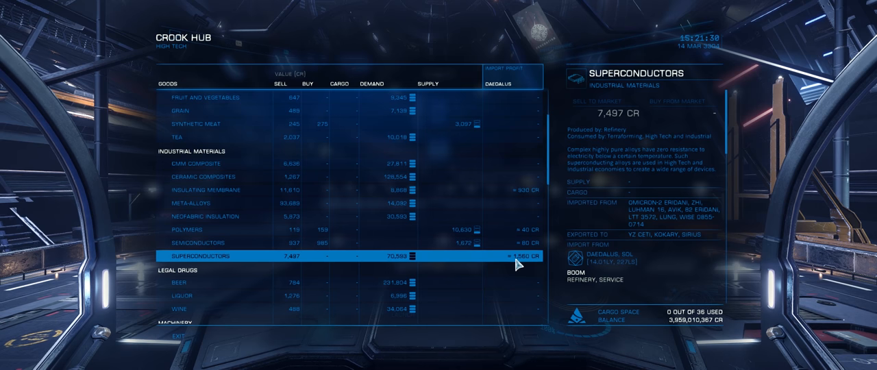
{"action": "left_click", "coordinate": [206, 176]}
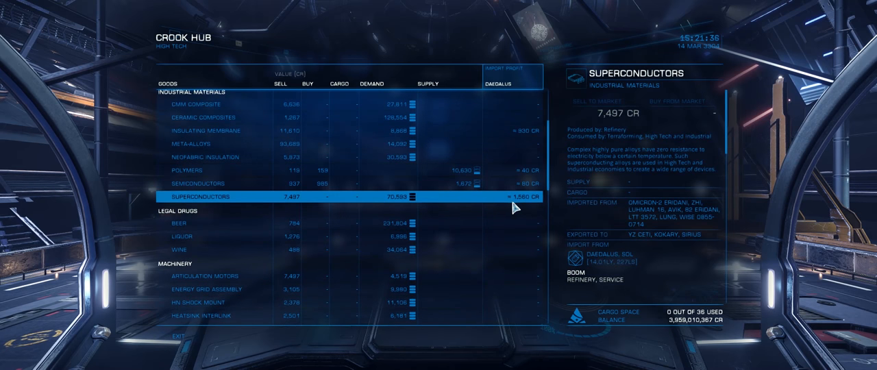
{"action": "mouse_move", "coordinate": [606, 227]}
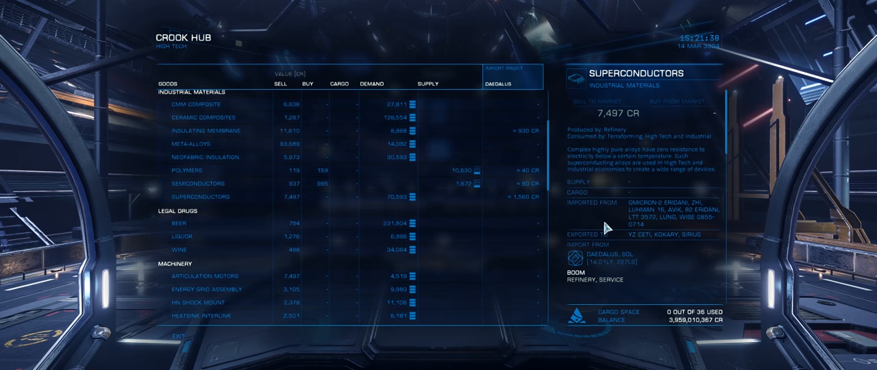
{"action": "mouse_move", "coordinate": [602, 262]}
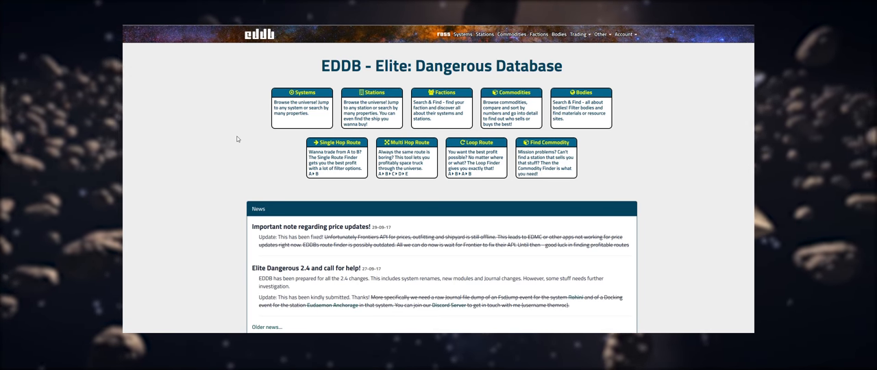
{"action": "mouse_move", "coordinate": [244, 143]}
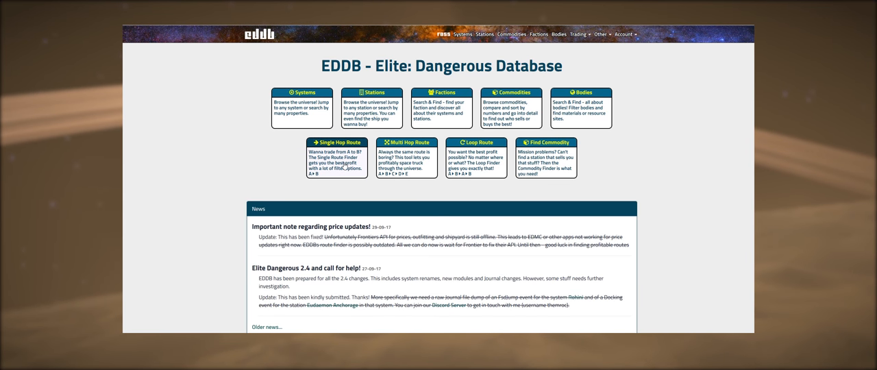
{"action": "mouse_move", "coordinate": [505, 125]}
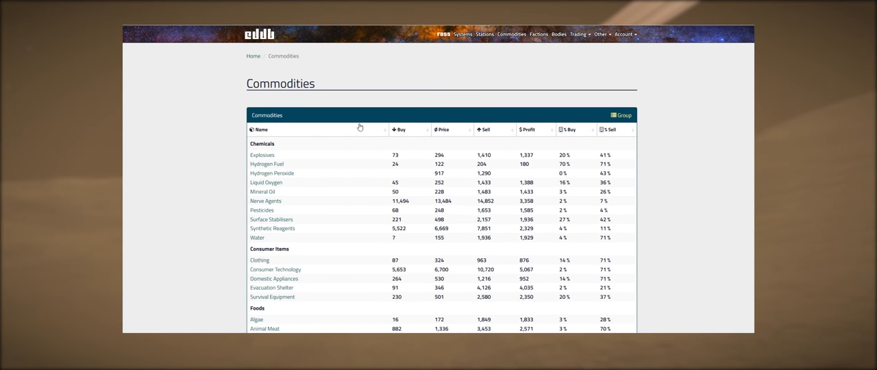
{"action": "mouse_move", "coordinate": [222, 192]}
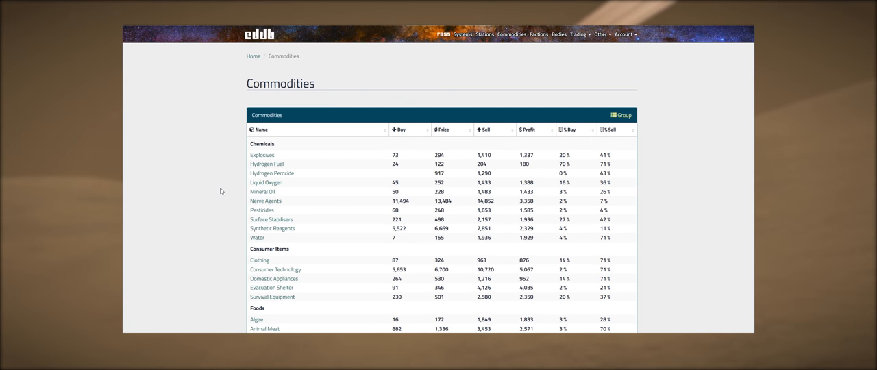
Locate Superconductors in the commodity price list and show its detail page.
{"action": "scroll", "scroll_direction": "down", "scroll_amount": 3}
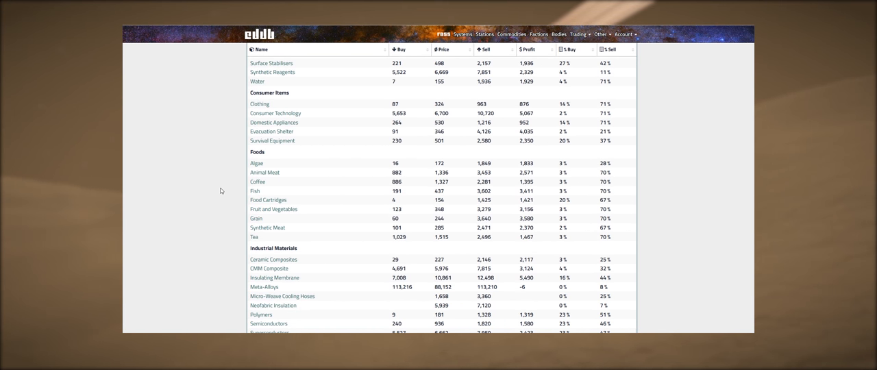
{"action": "scroll", "scroll_direction": "down", "scroll_amount": 3}
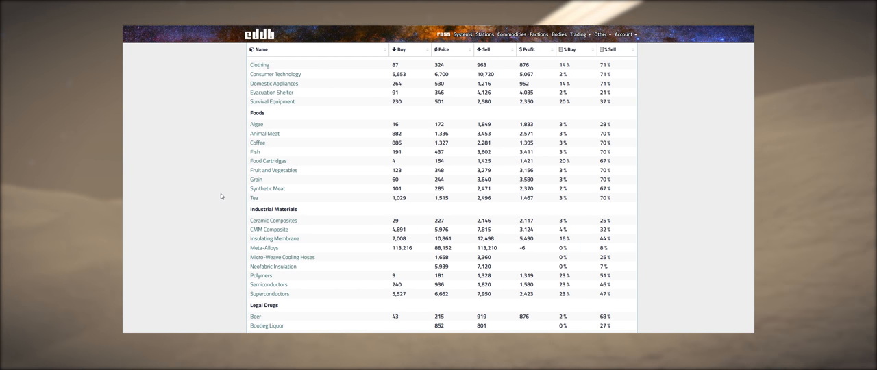
{"action": "scroll", "scroll_direction": "down", "scroll_amount": 3}
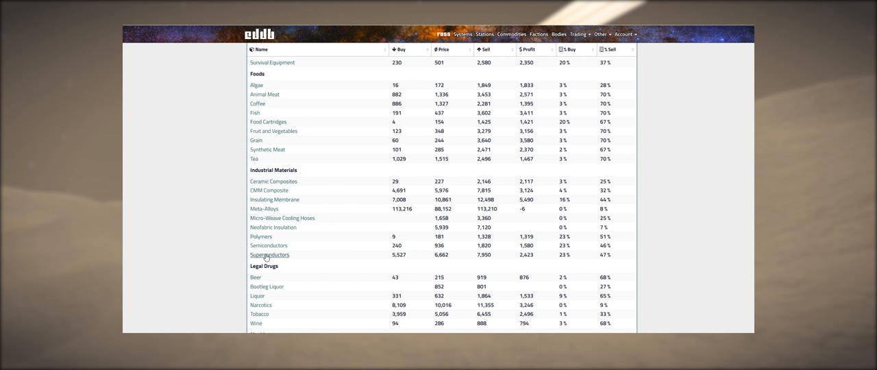
{"action": "left_click", "coordinate": [269, 255]}
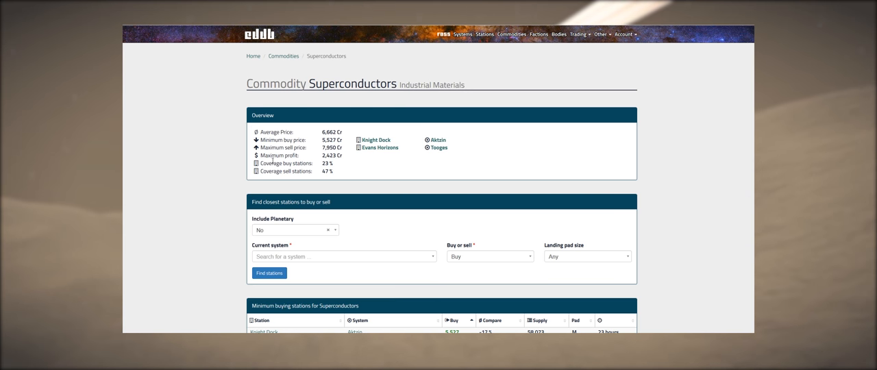
{"action": "mouse_move", "coordinate": [293, 259]}
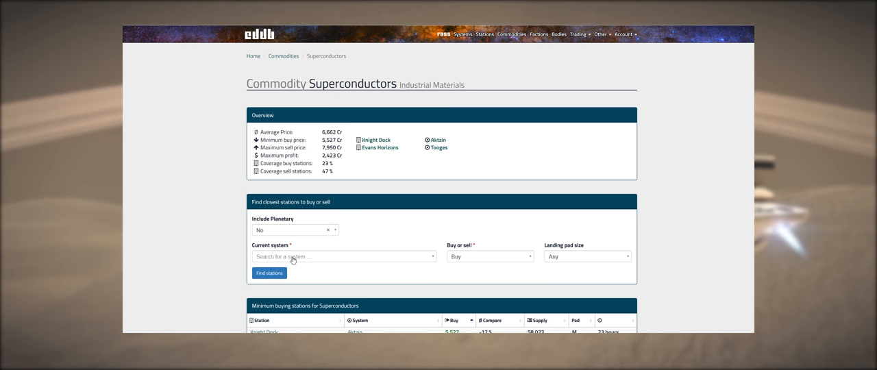
Find the closest stations to Toolfa for selling Superconductors.
{"action": "left_click", "coordinate": [343, 257]}
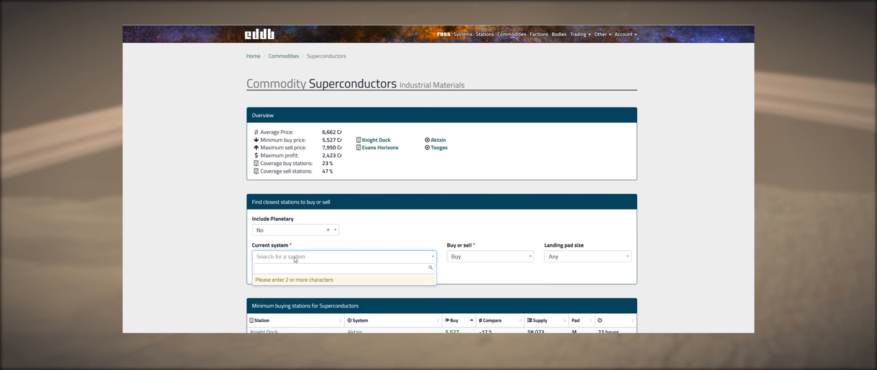
{"action": "type", "text": "to"}
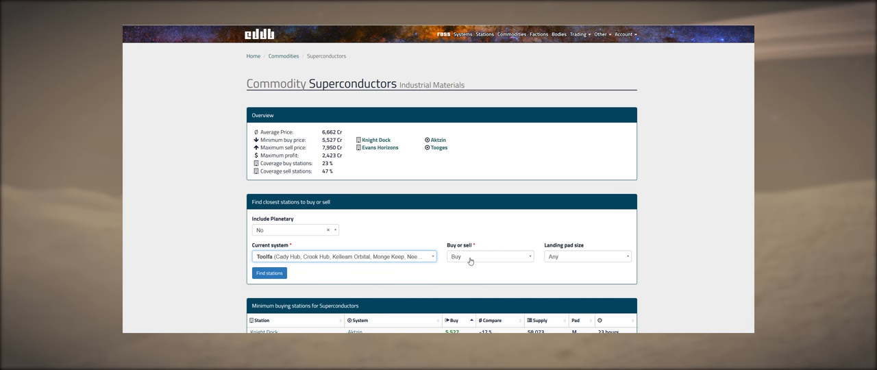
{"action": "mouse_move", "coordinate": [400, 277]}
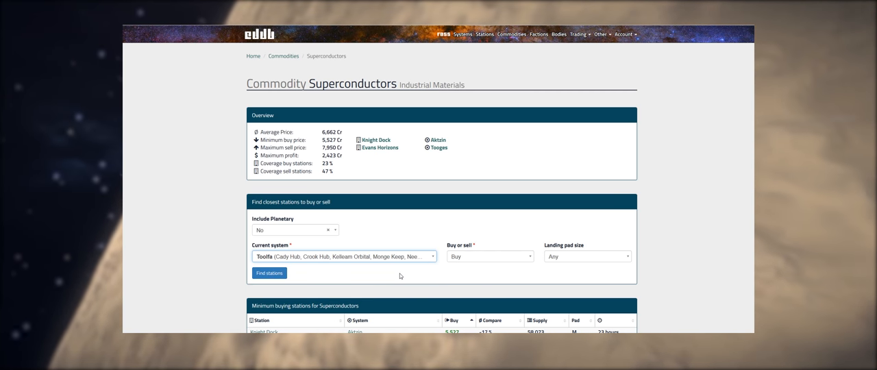
{"action": "left_click", "coordinate": [489, 255]}
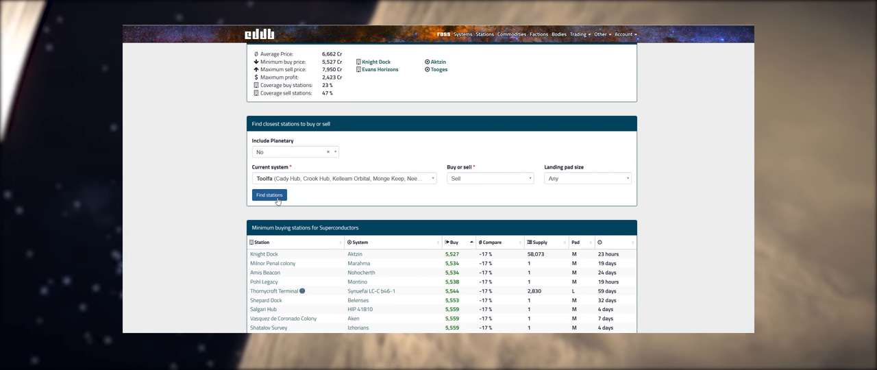
{"action": "left_click", "coordinate": [269, 195]}
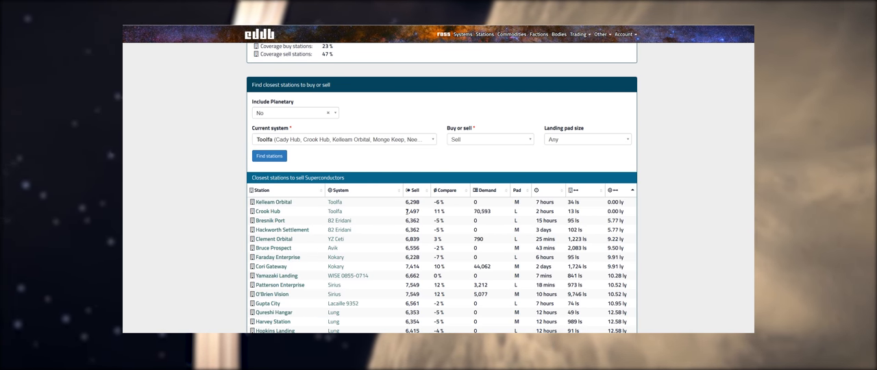
Note Crook Hub's sell price, then list the closest stations to Toolfa for buying Superconductors.
{"action": "double_click", "coordinate": [412, 211]}
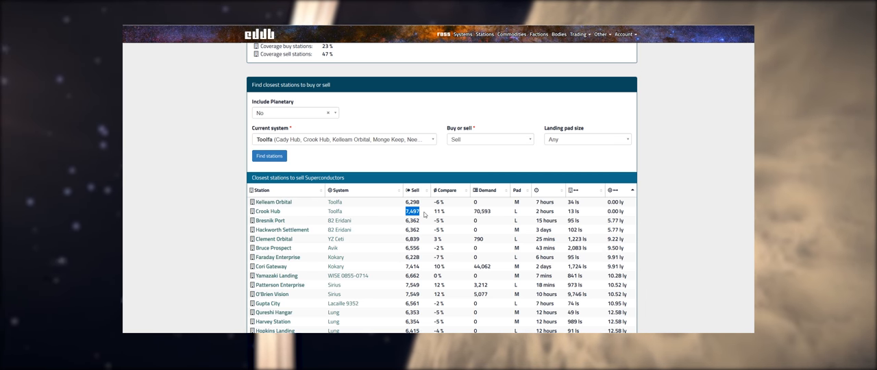
{"action": "mouse_move", "coordinate": [312, 192]}
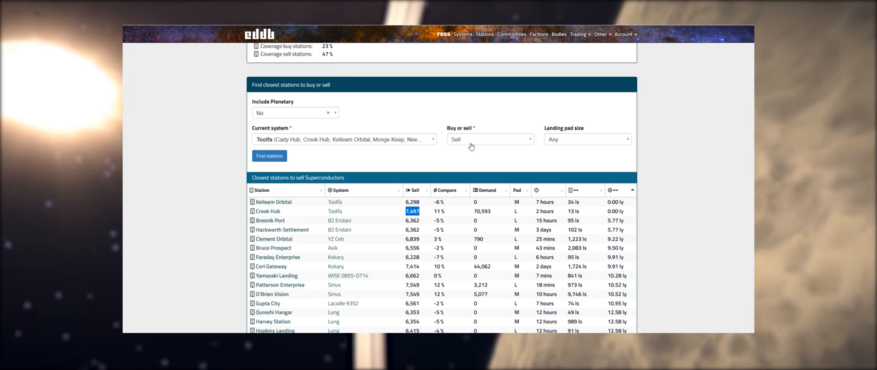
{"action": "left_click", "coordinate": [491, 139]}
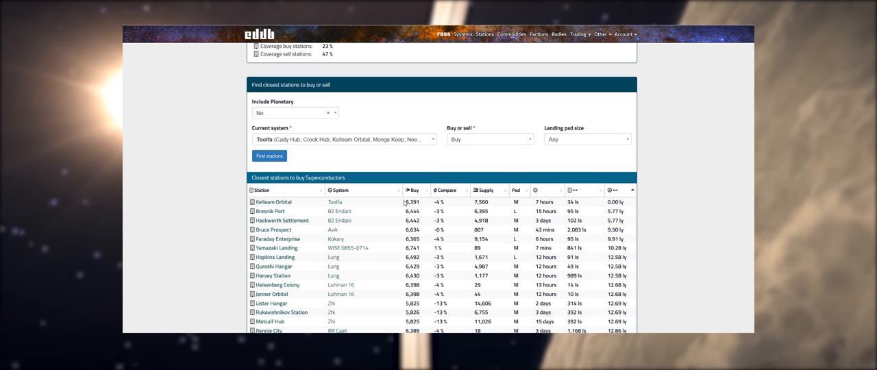
{"action": "scroll", "scroll_direction": "down", "scroll_amount": 3}
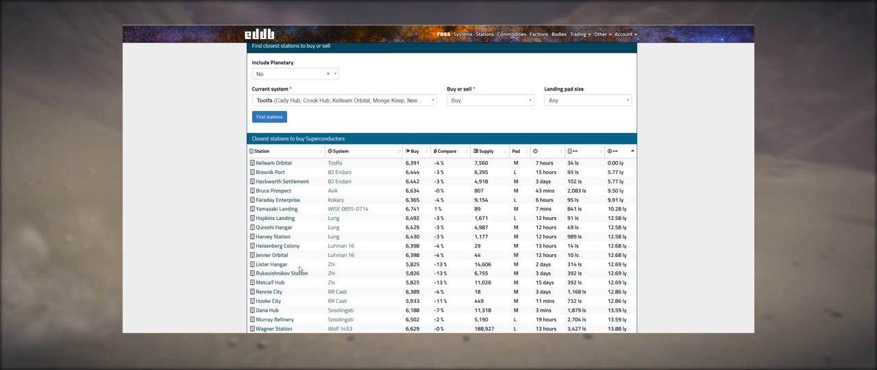
{"action": "scroll", "scroll_direction": "down", "scroll_amount": 3}
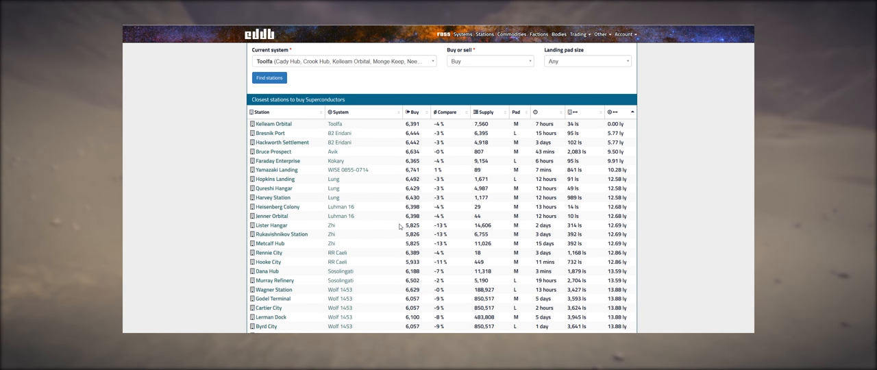
{"action": "mouse_move", "coordinate": [341, 229]}
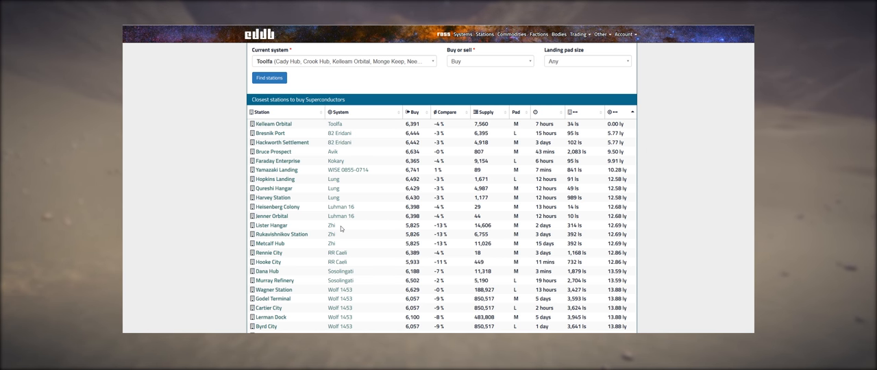
{"action": "scroll", "scroll_direction": "down", "scroll_amount": 3}
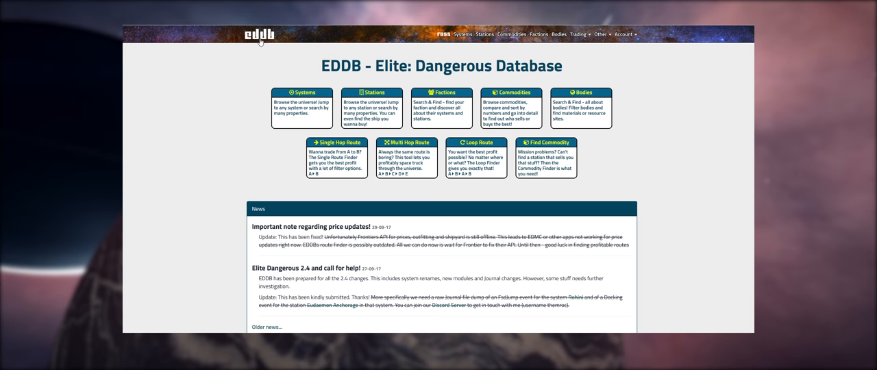
{"action": "mouse_move", "coordinate": [338, 143]}
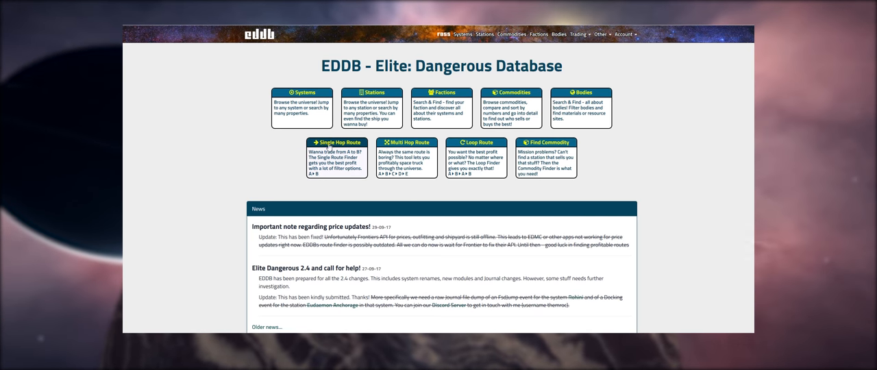
{"action": "mouse_move", "coordinate": [411, 150]}
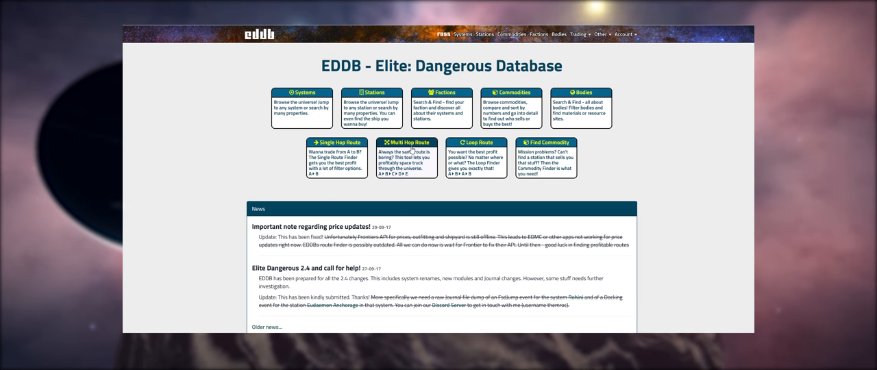
{"action": "mouse_move", "coordinate": [356, 172]}
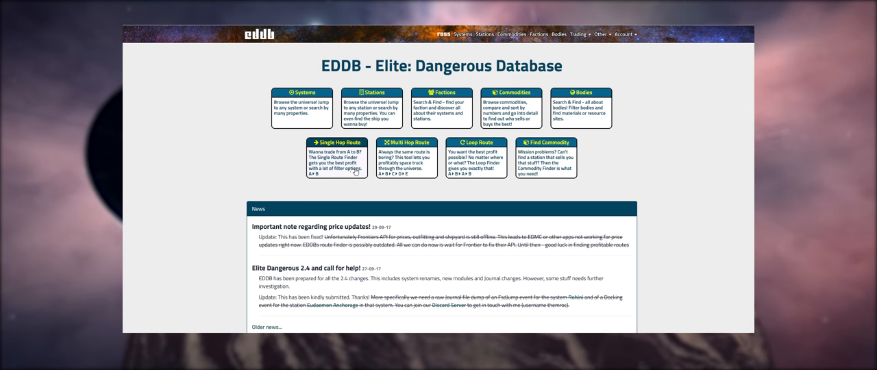
{"action": "mouse_move", "coordinate": [468, 149]}
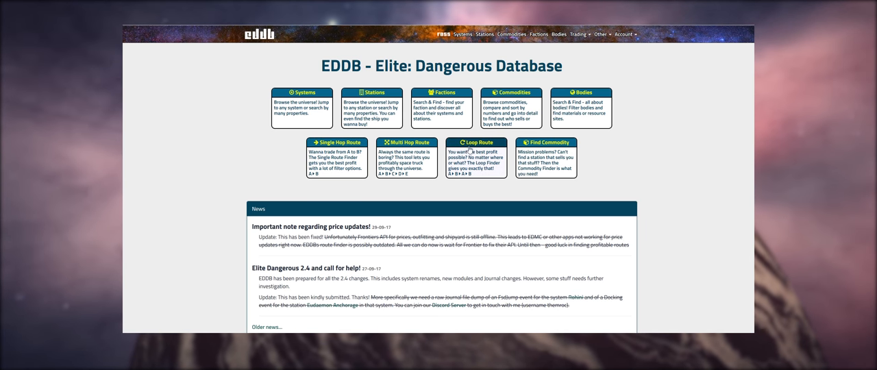
{"action": "mouse_move", "coordinate": [449, 178]}
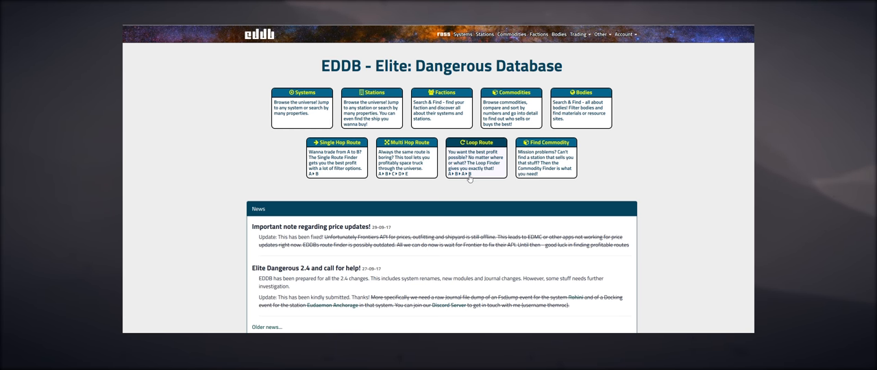
{"action": "mouse_move", "coordinate": [477, 162]}
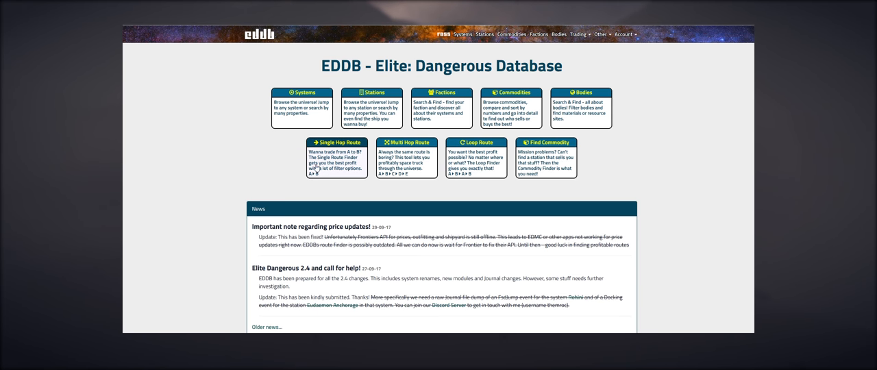
{"action": "mouse_move", "coordinate": [396, 178]}
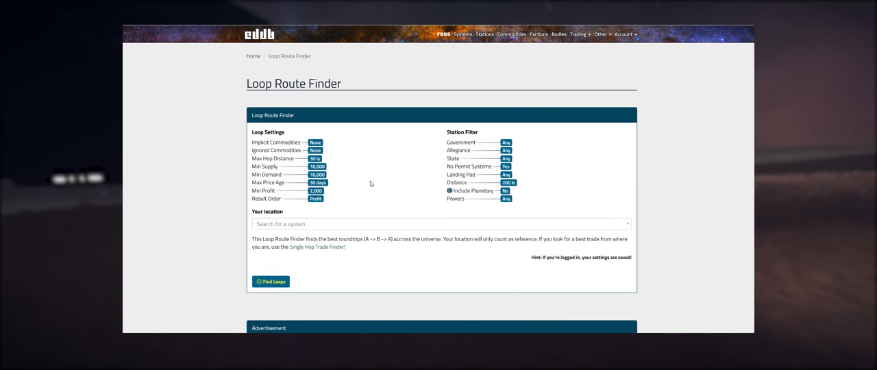
Find loop trade routes from Toolfa, led by Theodoran Station to Worden Gateway at 5,615 Cr profit.
{"action": "left_click", "coordinate": [438, 225]}
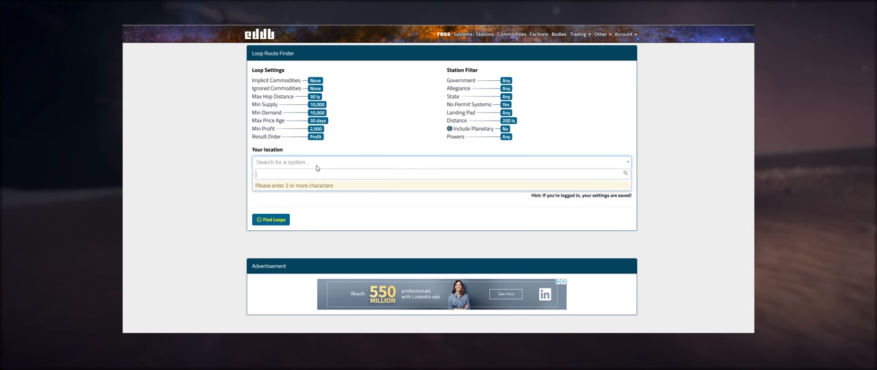
{"action": "type", "text": "t"}
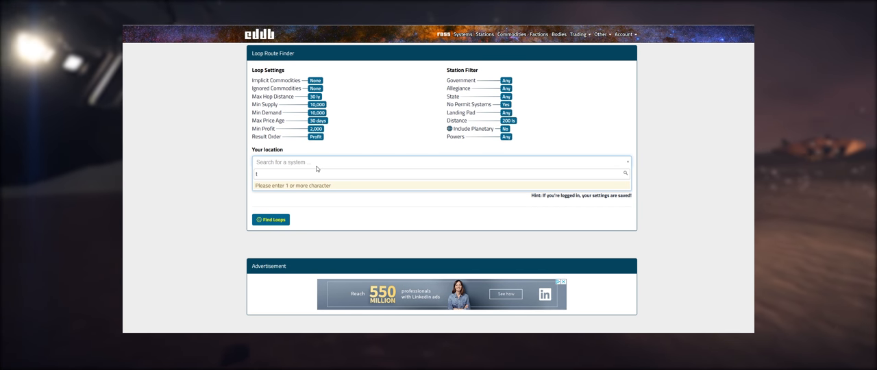
{"action": "type", "text": "oolfa"}
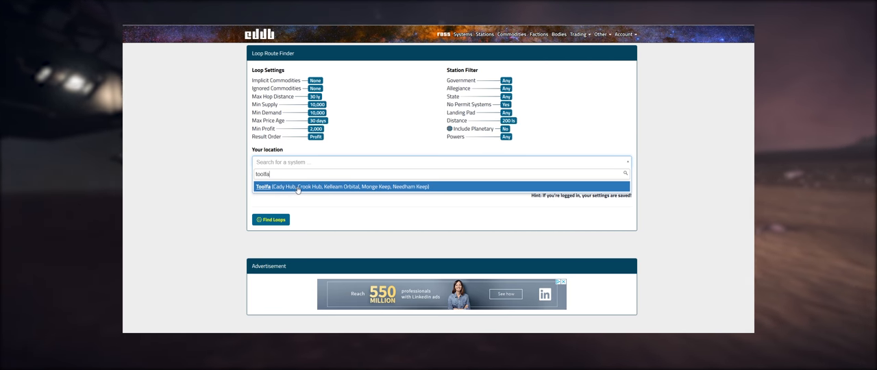
{"action": "left_click", "coordinate": [308, 187]}
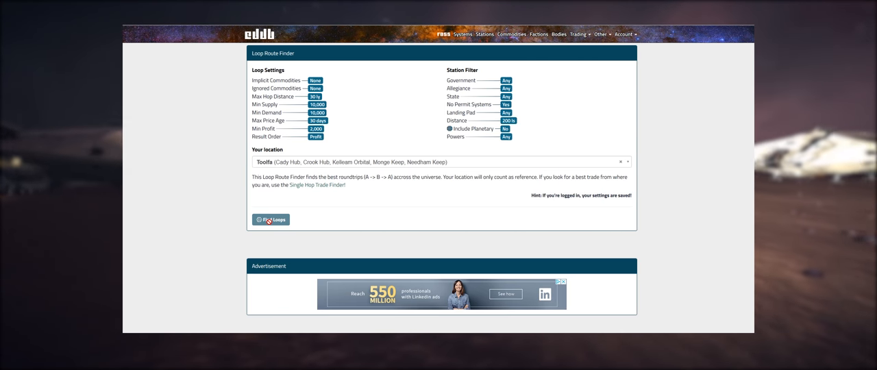
{"action": "left_click", "coordinate": [270, 219]}
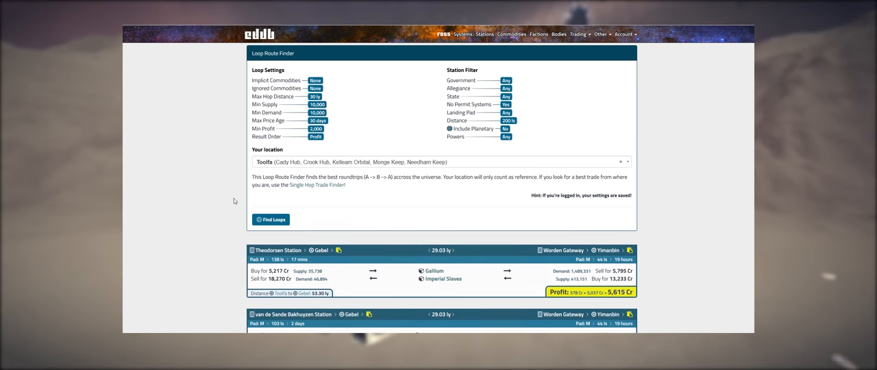
{"action": "scroll", "scroll_direction": "down", "scroll_amount": 3}
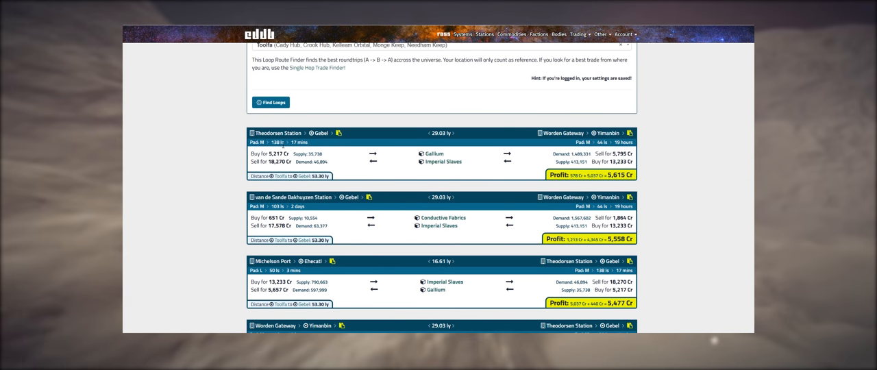